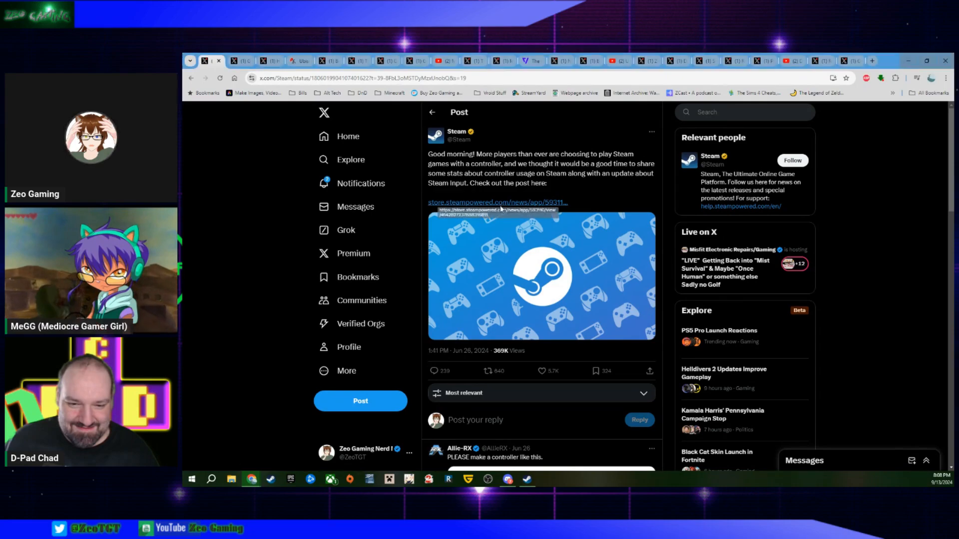
Open the Steam news post 'An update on Steam Input and controller support' from Steam's controller usage tweet
{"action": "left_click", "coordinate": [498, 202]}
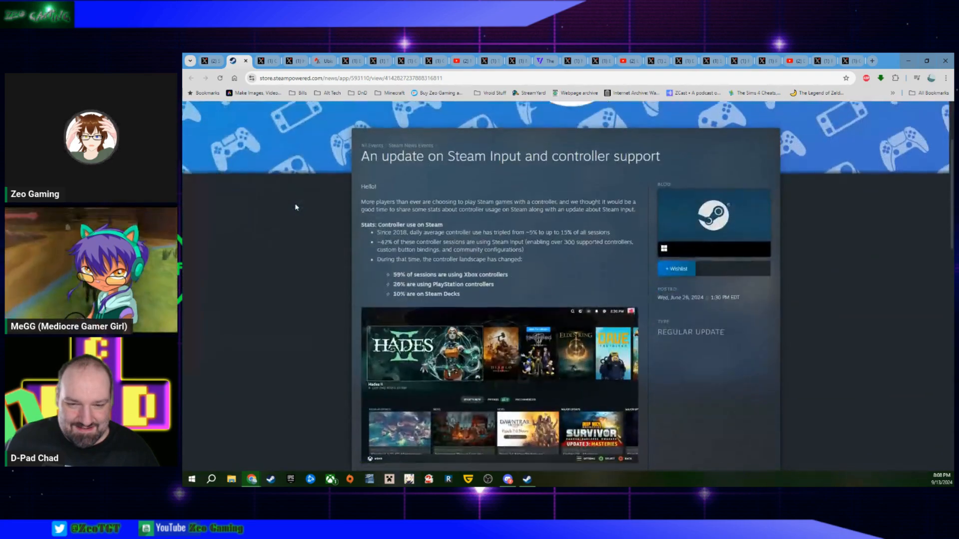
{"action": "scroll", "scroll_direction": "down", "scroll_amount": 3}
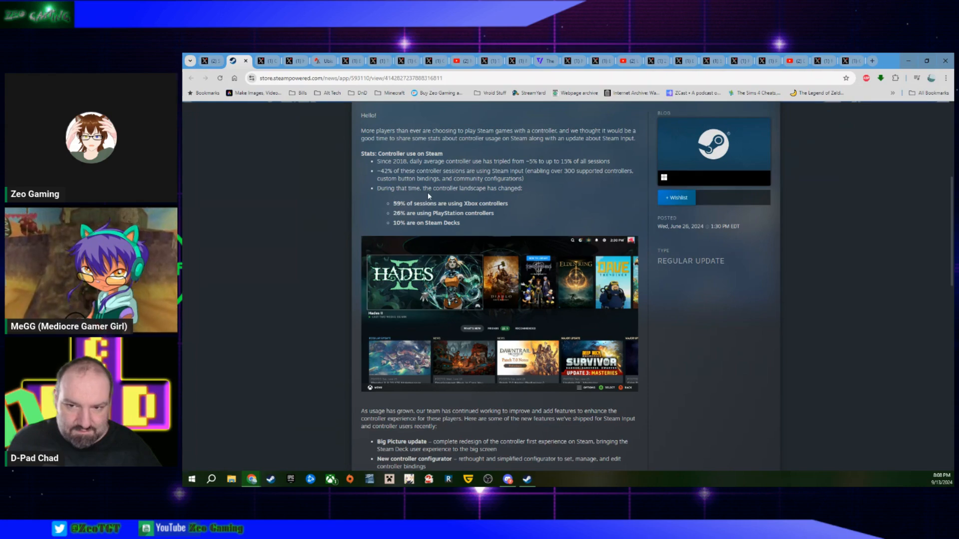
{"action": "scroll", "scroll_direction": "down", "scroll_amount": 3}
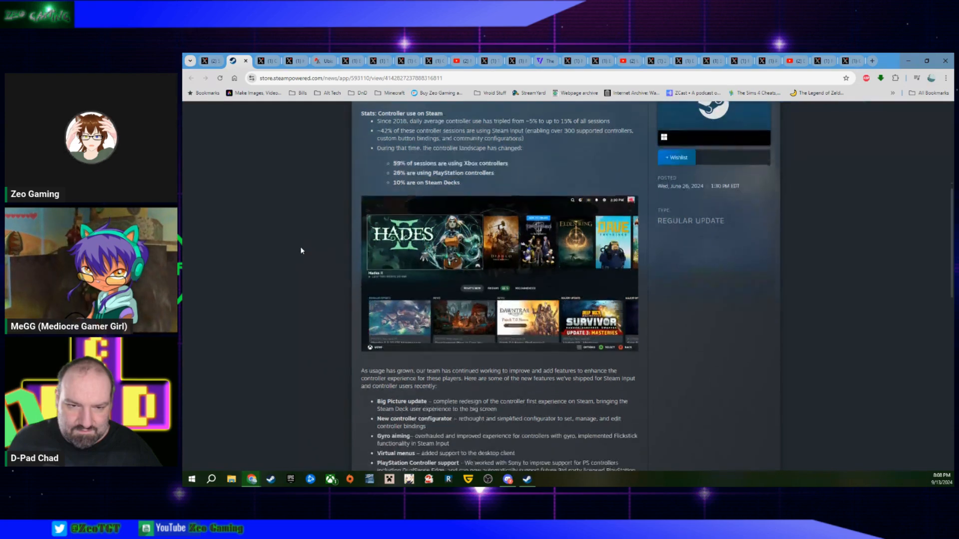
{"action": "scroll", "scroll_direction": "down", "scroll_amount": 3}
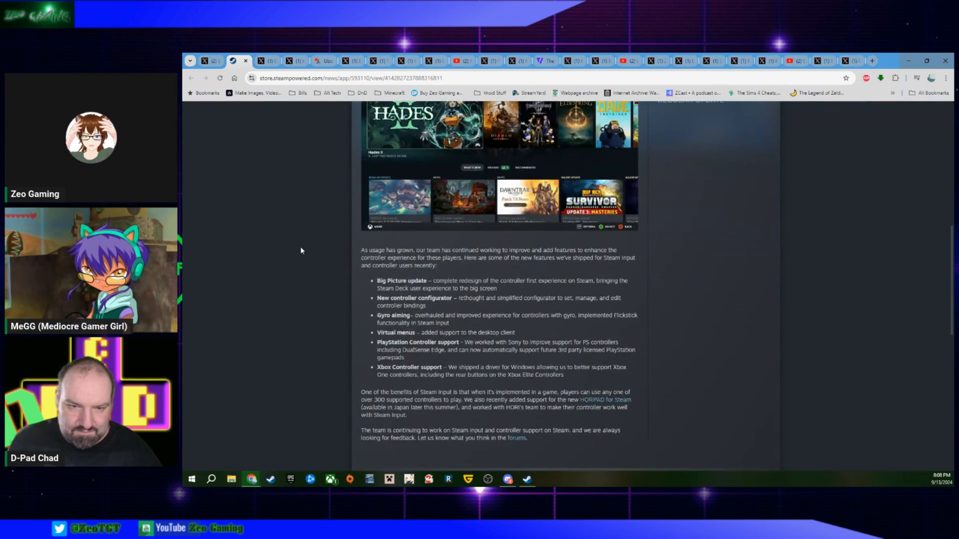
{"action": "scroll", "scroll_direction": "down", "scroll_amount": 3}
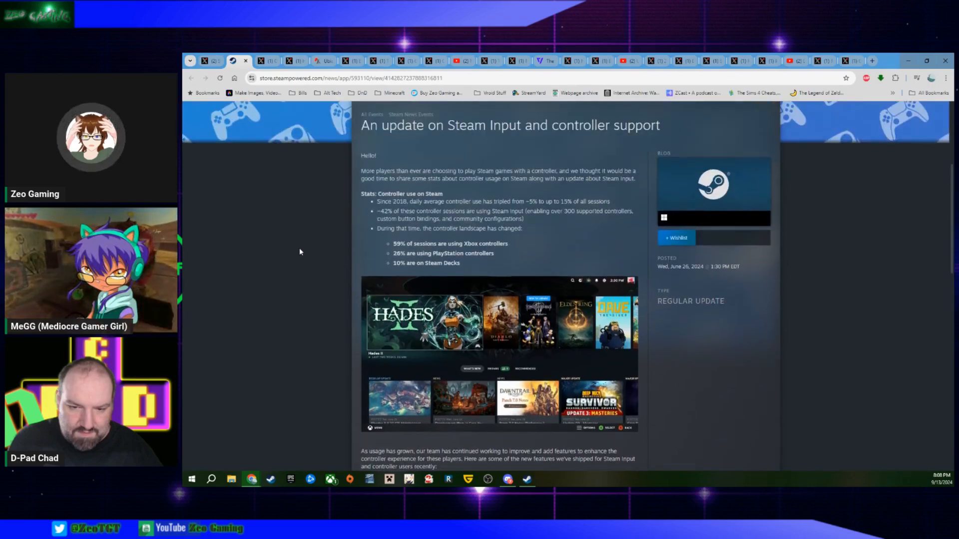
{"action": "scroll", "scroll_direction": "down", "scroll_amount": 3}
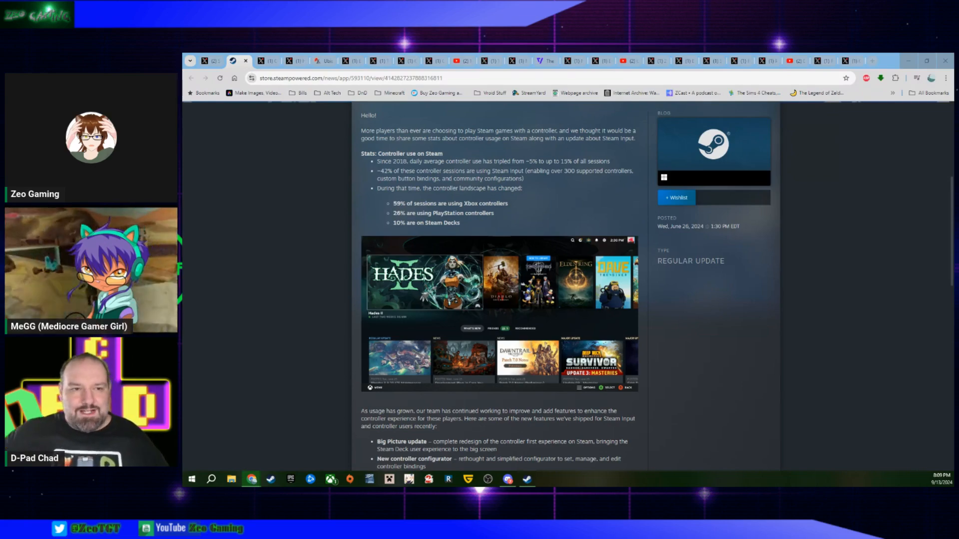
{"action": "mouse_move", "coordinate": [281, 406]}
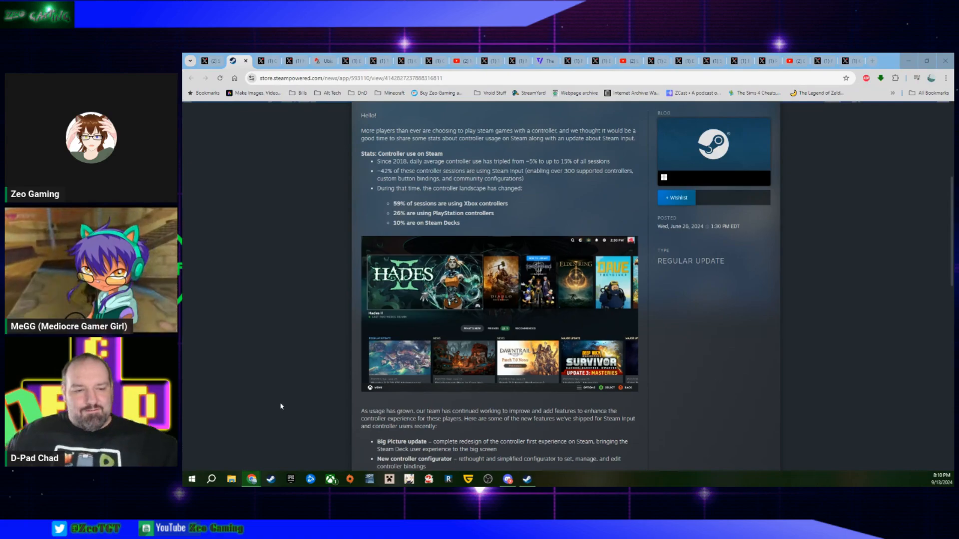
{"action": "scroll", "scroll_direction": "down", "scroll_amount": 3}
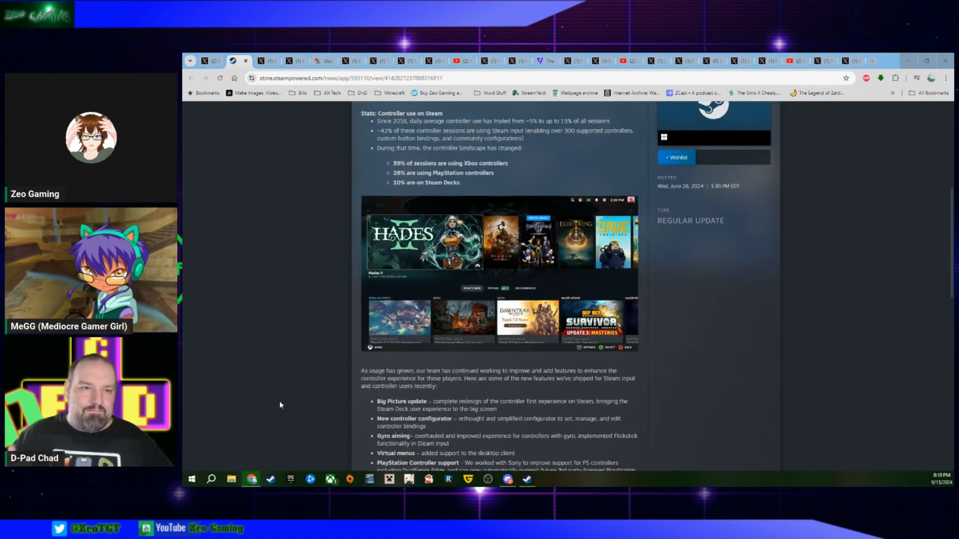
{"action": "scroll", "scroll_direction": "down", "scroll_amount": 3}
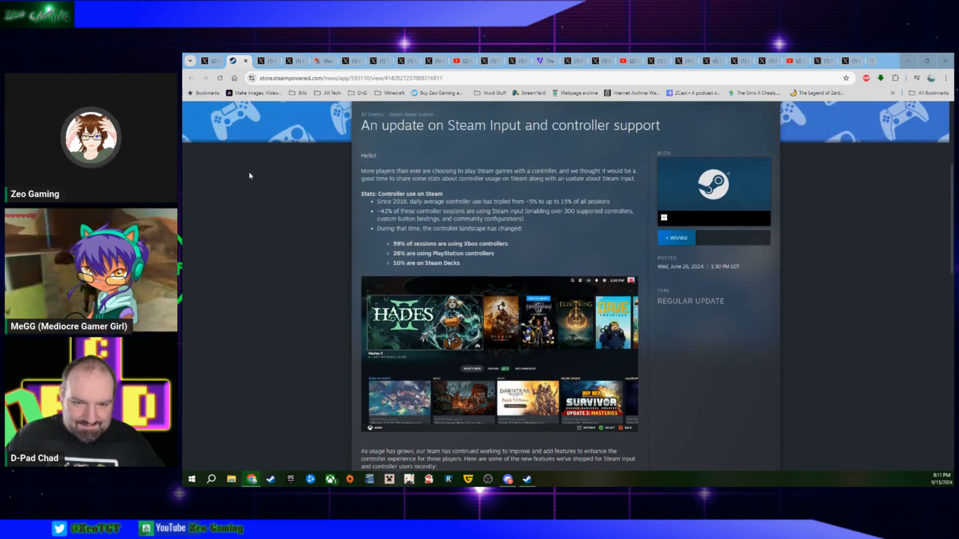
{"action": "mouse_move", "coordinate": [211, 60]}
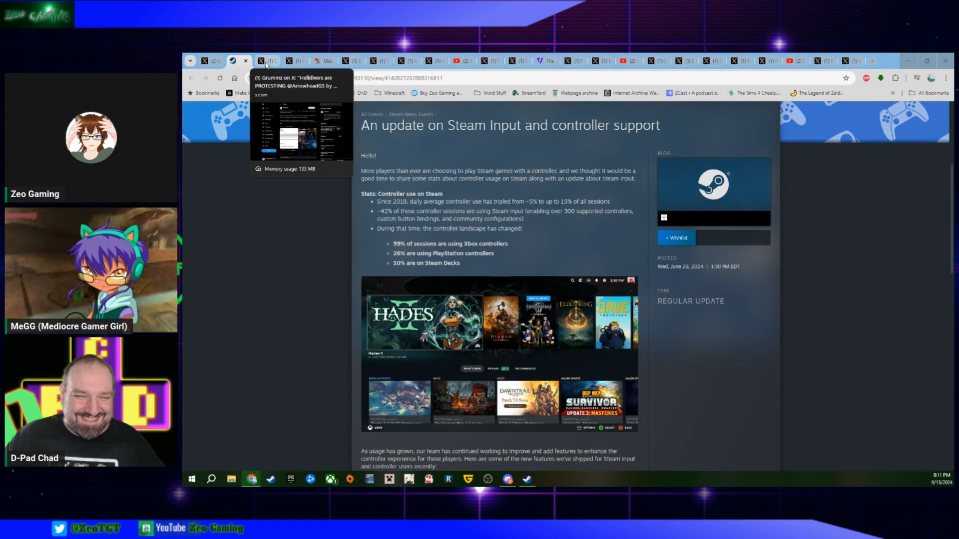
{"action": "mouse_move", "coordinate": [263, 259]}
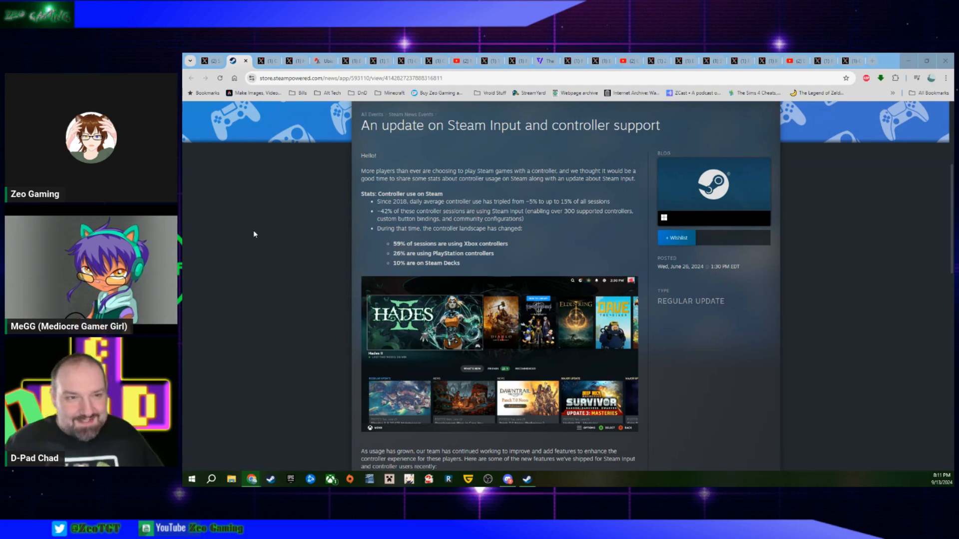
{"action": "mouse_move", "coordinate": [253, 205]}
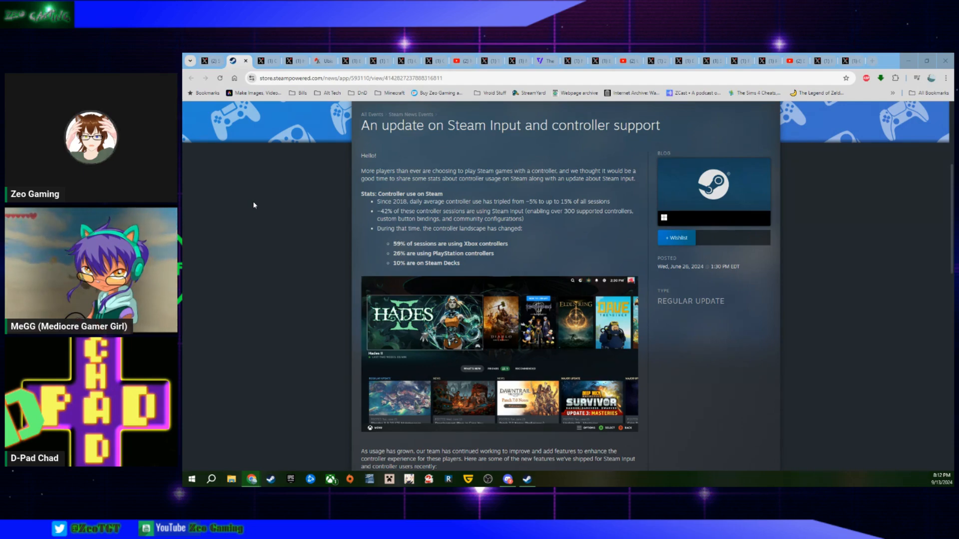
{"action": "mouse_move", "coordinate": [264, 60]}
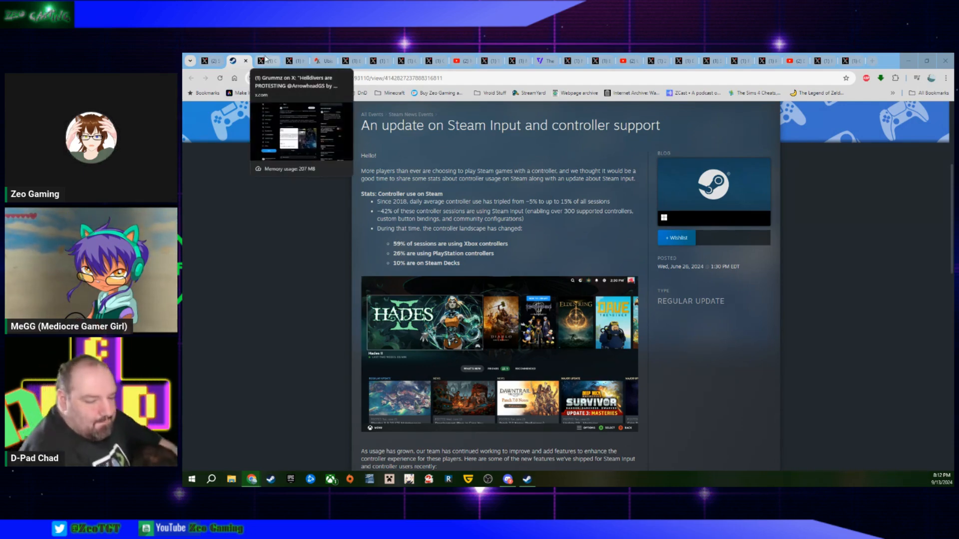
{"action": "mouse_move", "coordinate": [279, 95]}
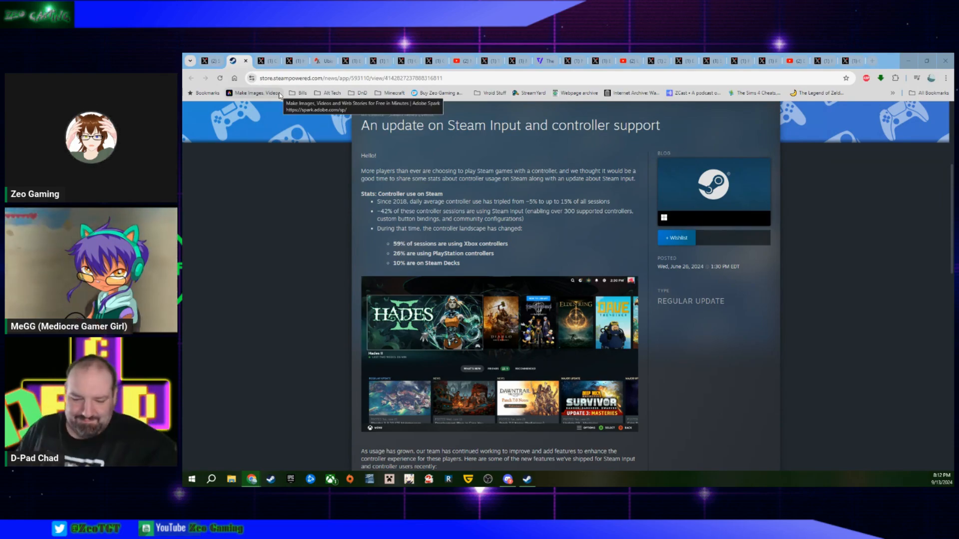
{"action": "mouse_move", "coordinate": [253, 67]}
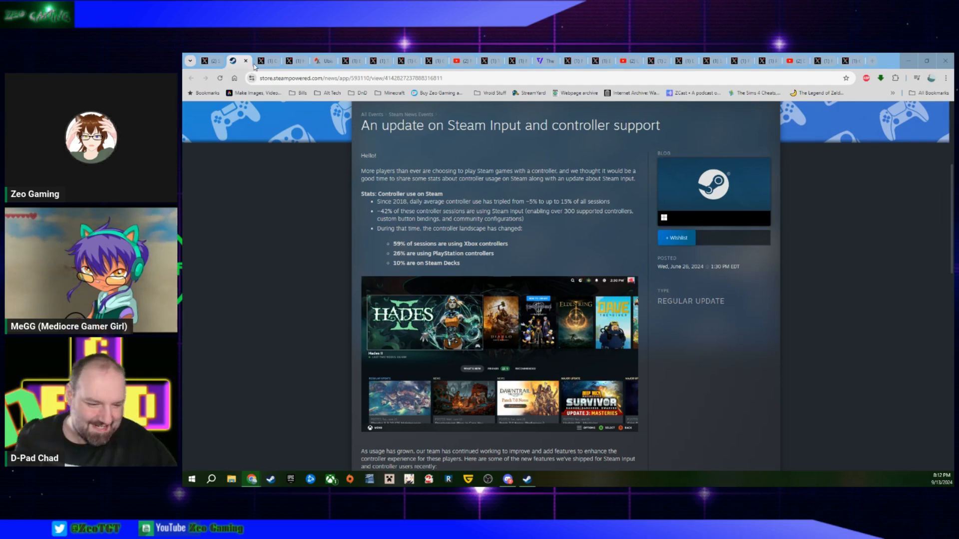